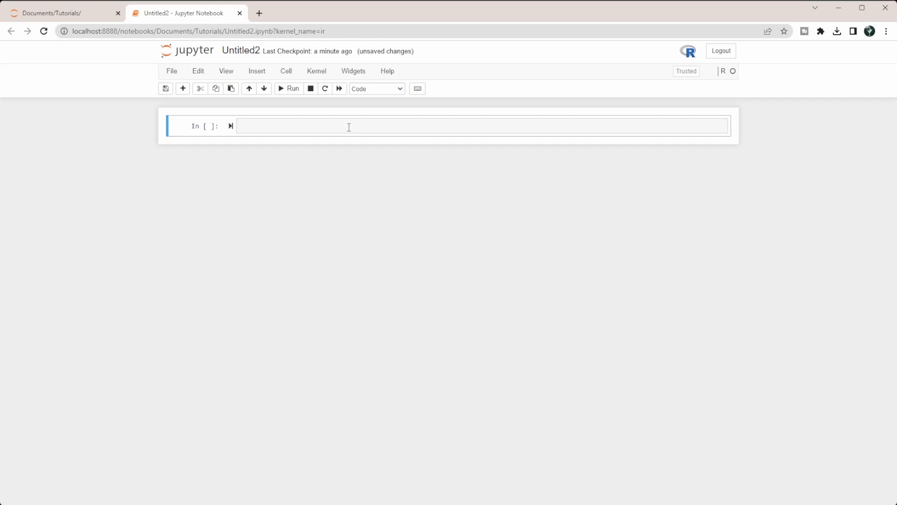
Step: Run library(tidyverse) in the first cell to load the package
type("li")
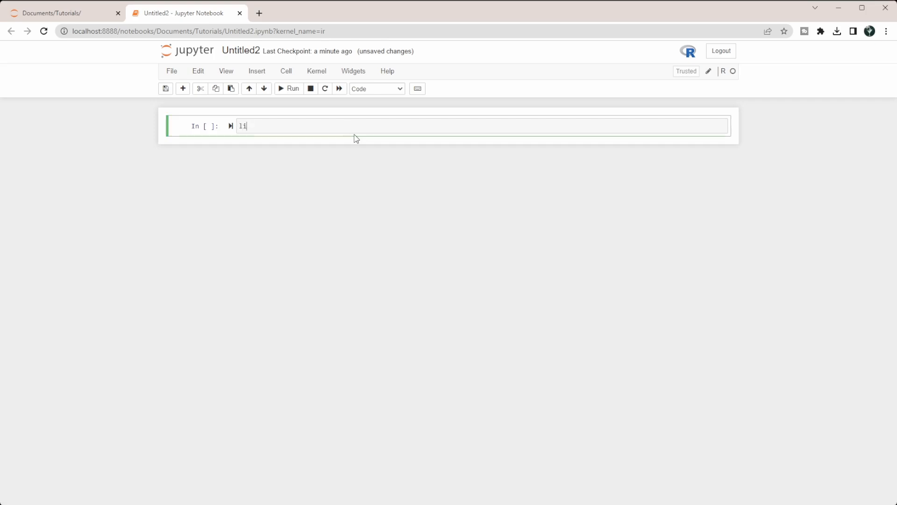
type("brary(")
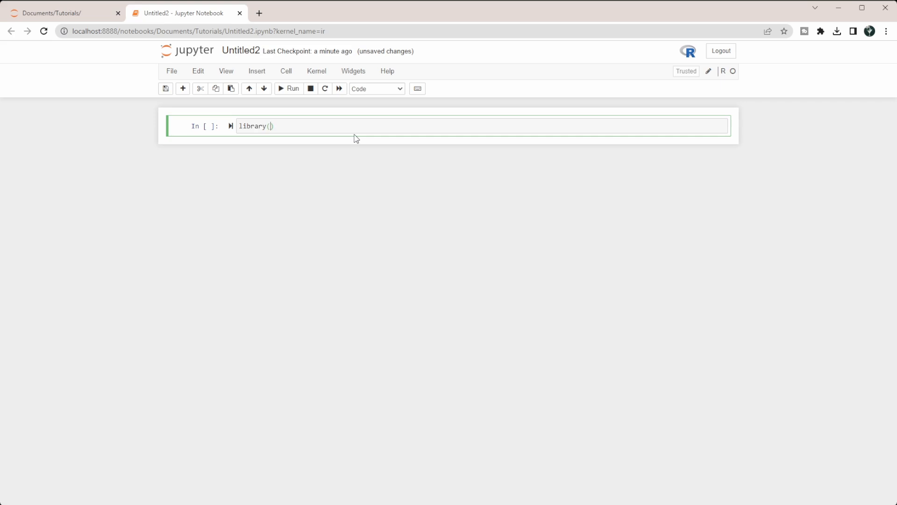
type("tidyverse")
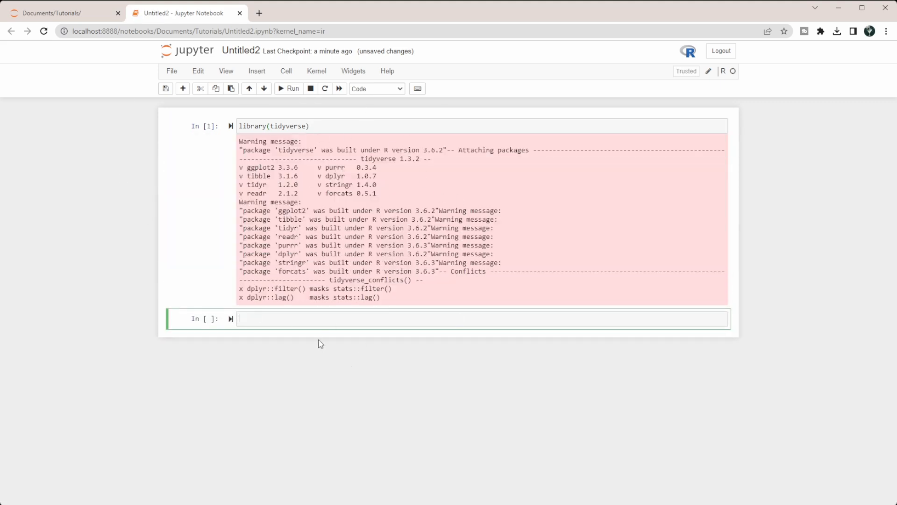
Step: Run mpg to show the 234 × 11 tibble, then return to editing that cell
type("mp")
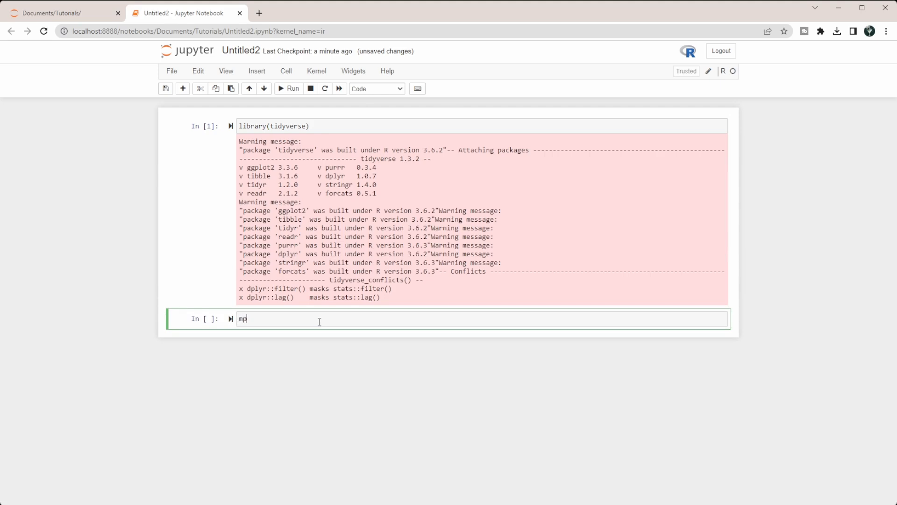
type("g")
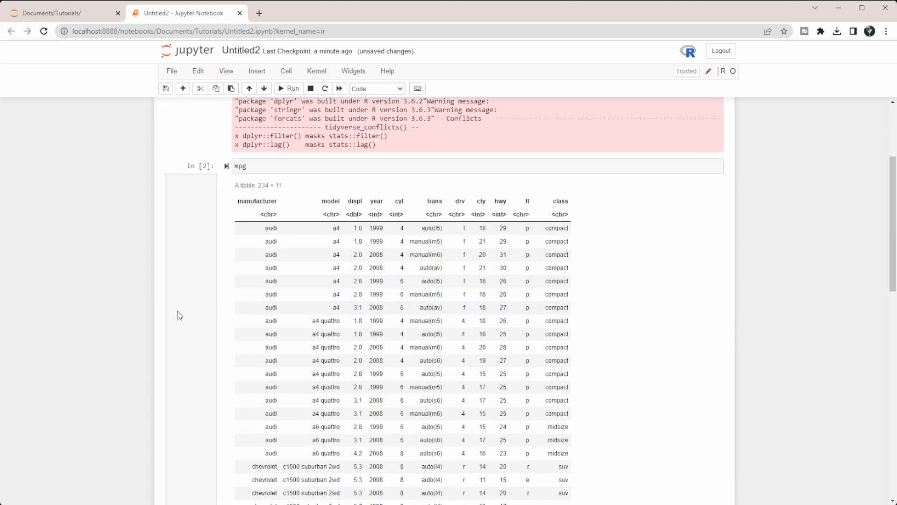
scroll("down", 3)
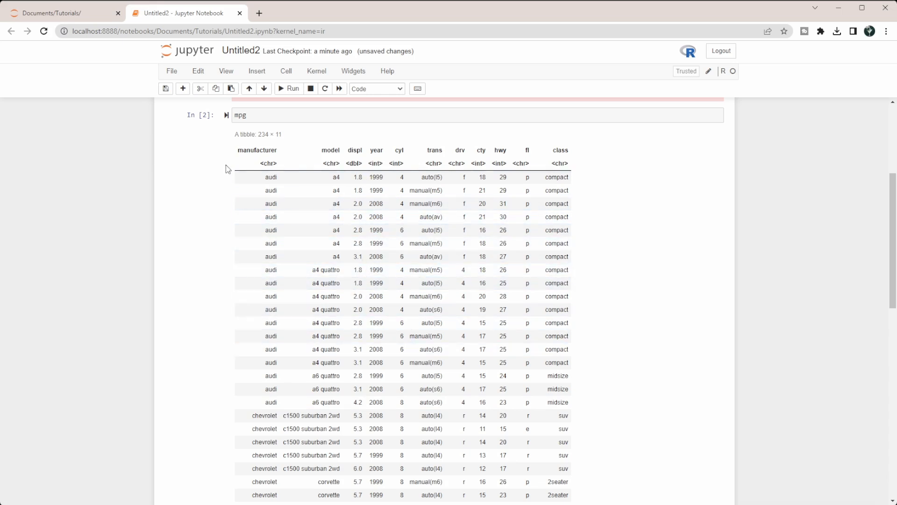
left_click(282, 116)
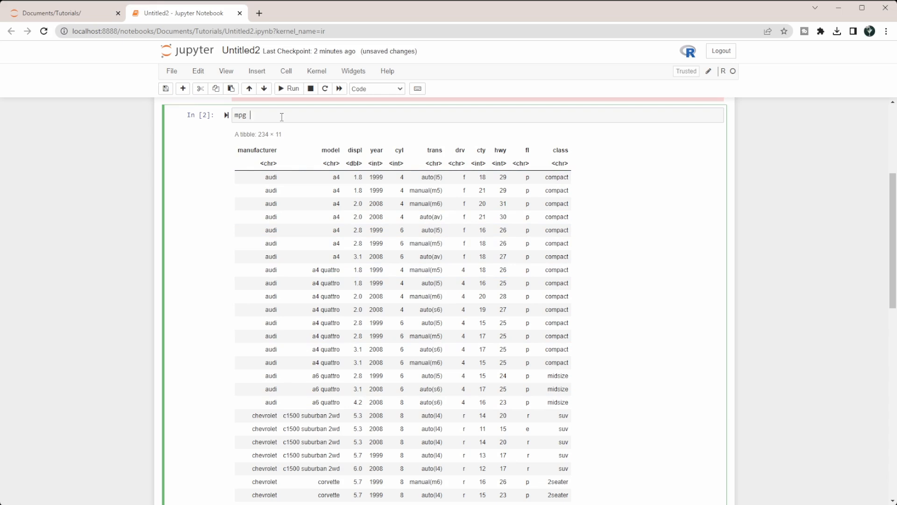
Step: Pipe mpg into filter(displ == 1.8) and run it for a 14-row result
type("%>%")
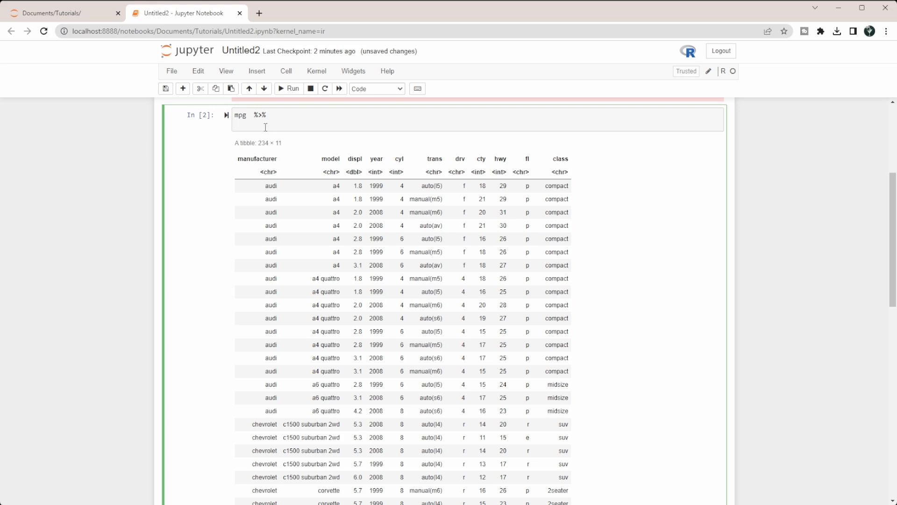
type("filter(")
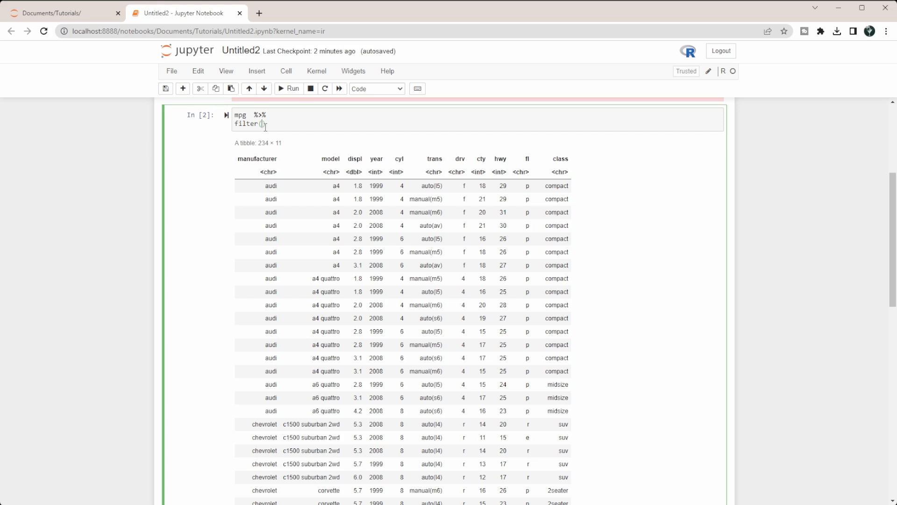
type("displ")
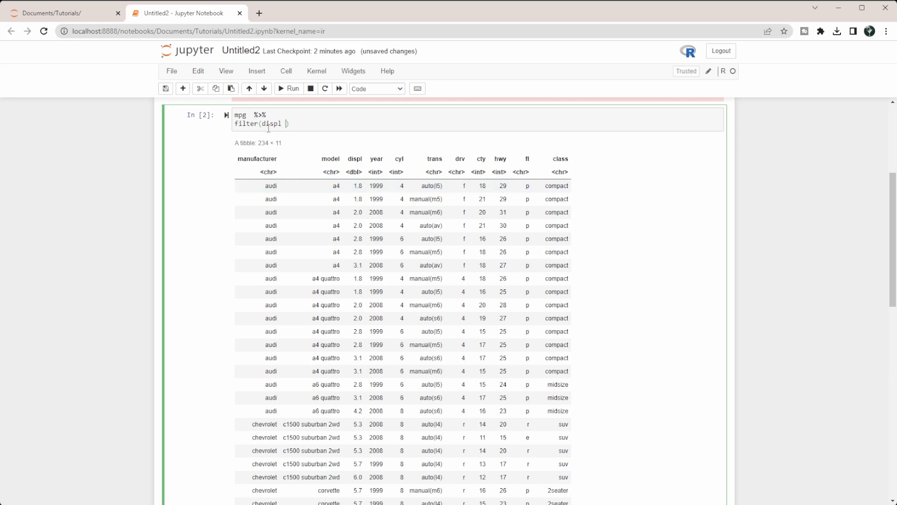
type("==")
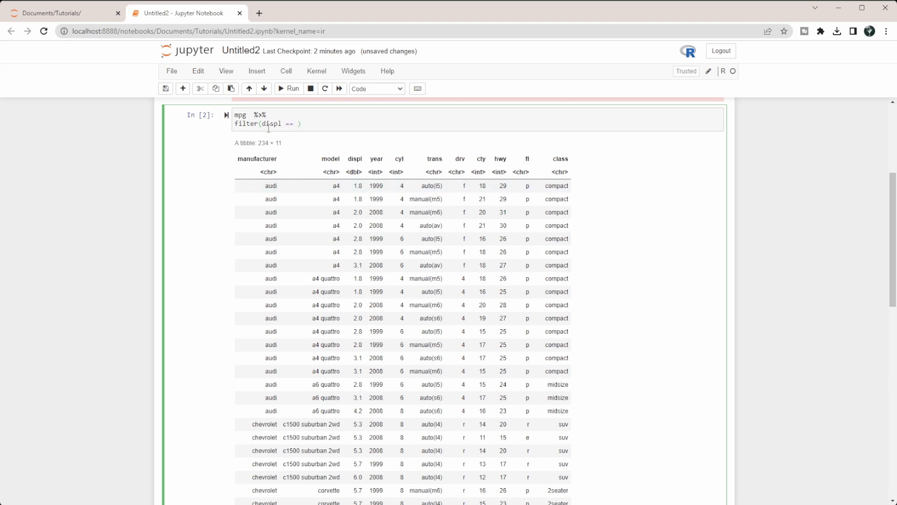
type("1.8")
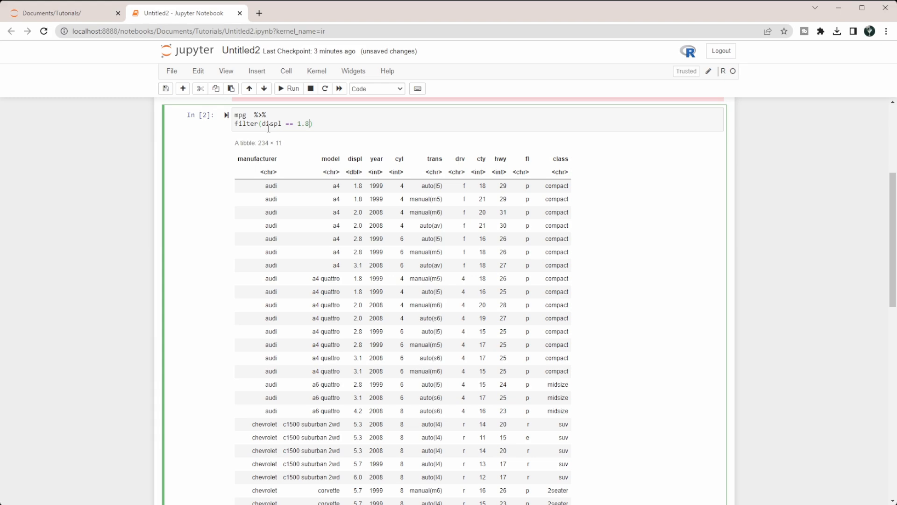
left_click(288, 88)
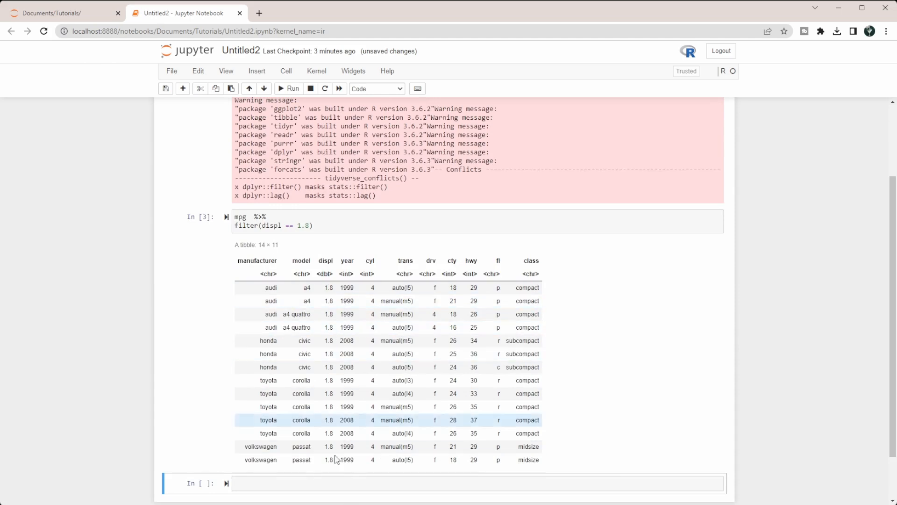
Step: Change the condition to displ > 1.8 and rerun for 215 rows
double_click(327, 459)
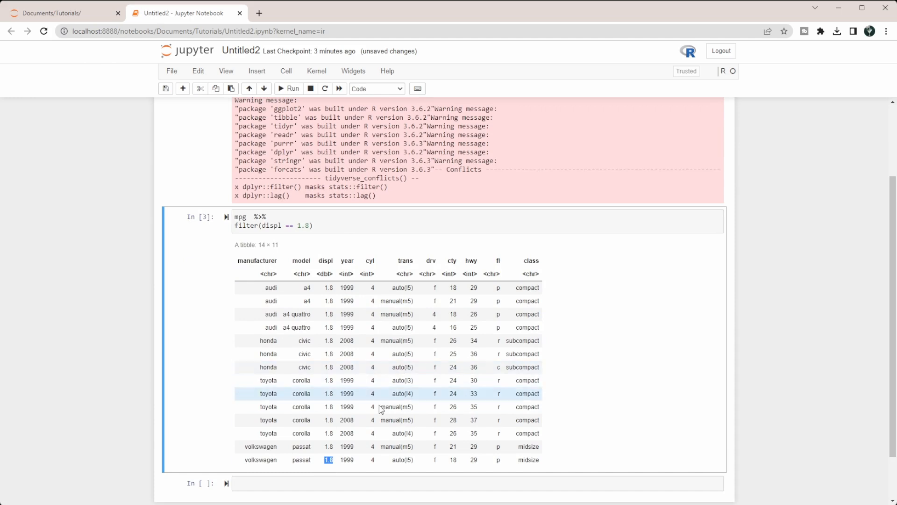
mouse_move(381, 410)
type(">")
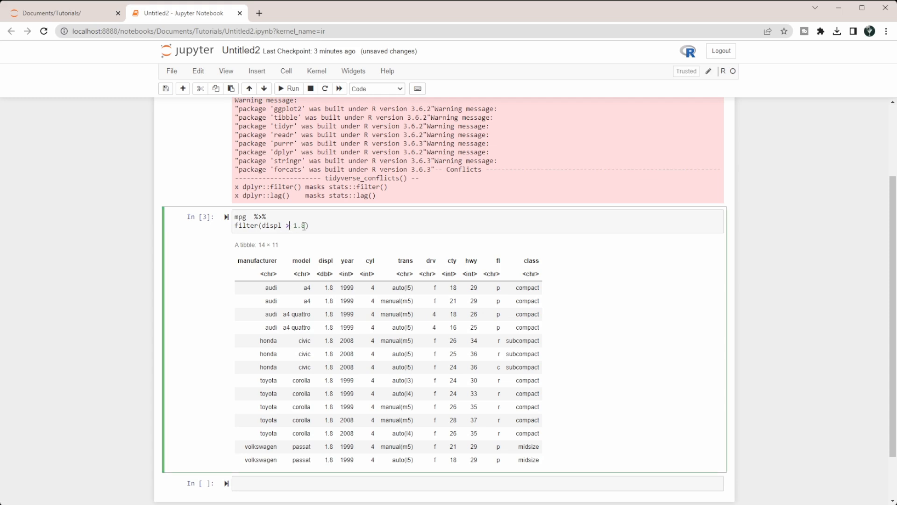
mouse_move(274, 243)
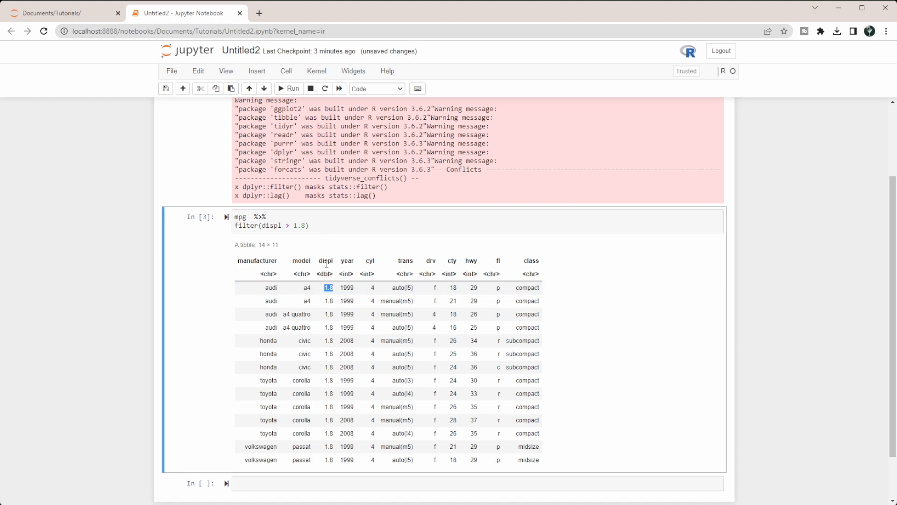
mouse_move(307, 247)
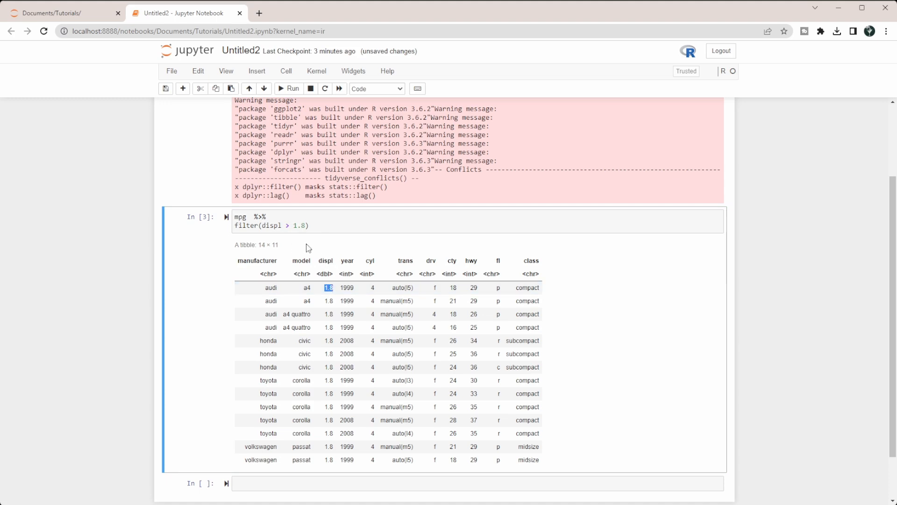
scroll("down", 3)
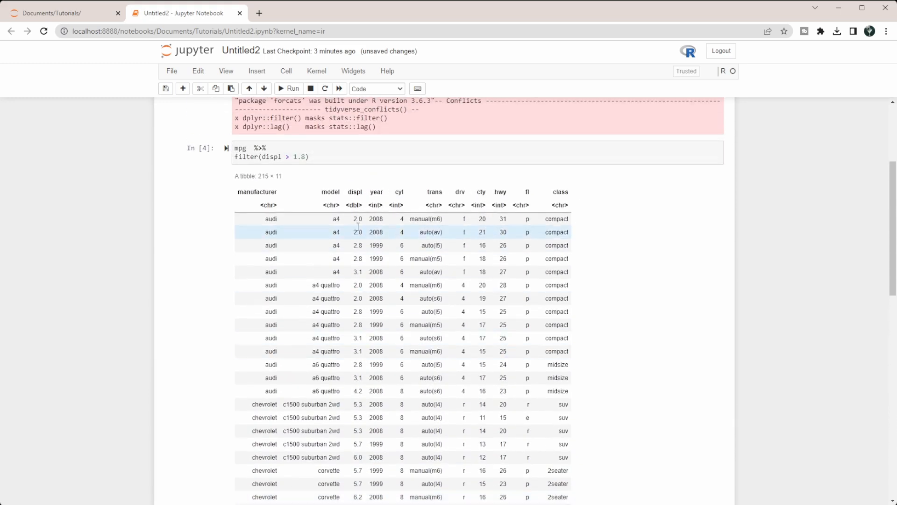
mouse_move(325, 238)
type("<")
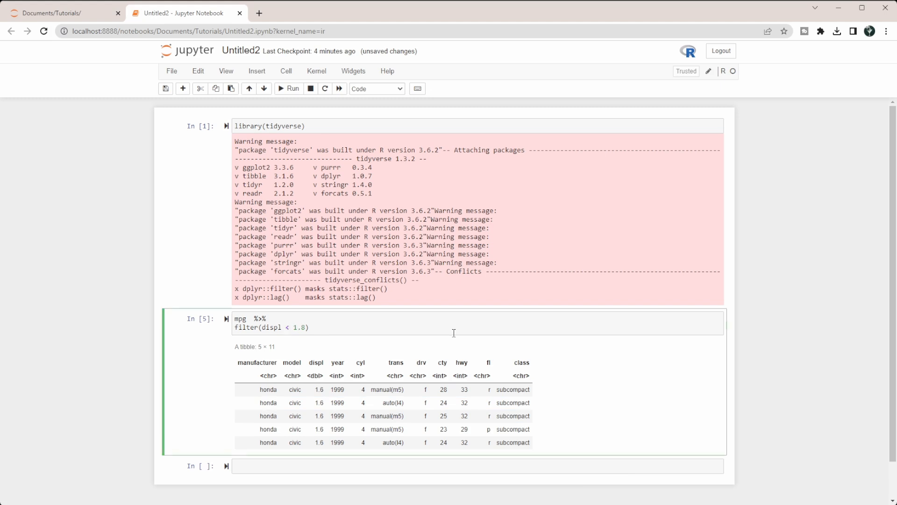
Step: Add = to the comparison and rerun the filter against 1.8
type("=")
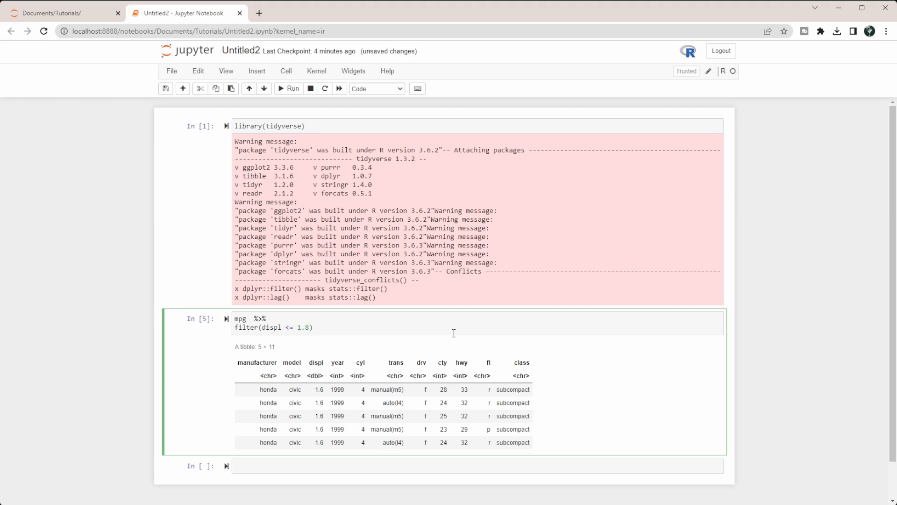
left_click(288, 88)
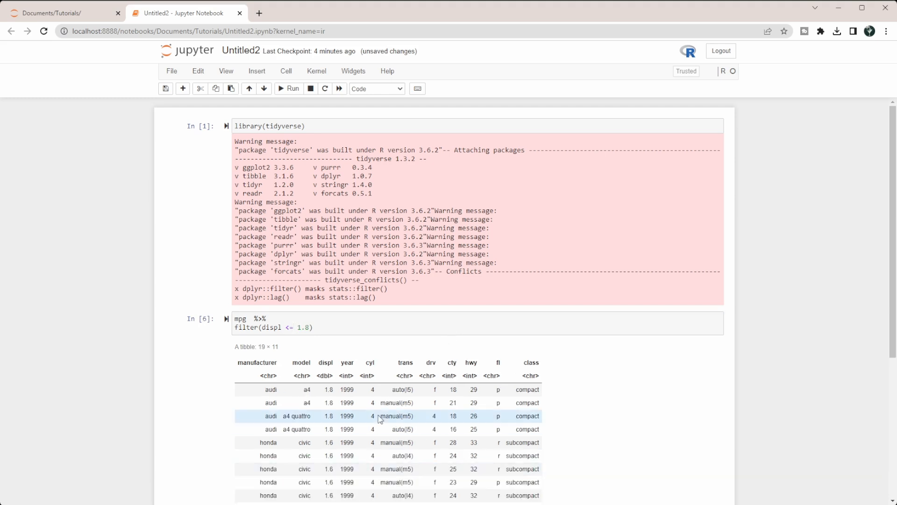
scroll("down", 3)
type(">")
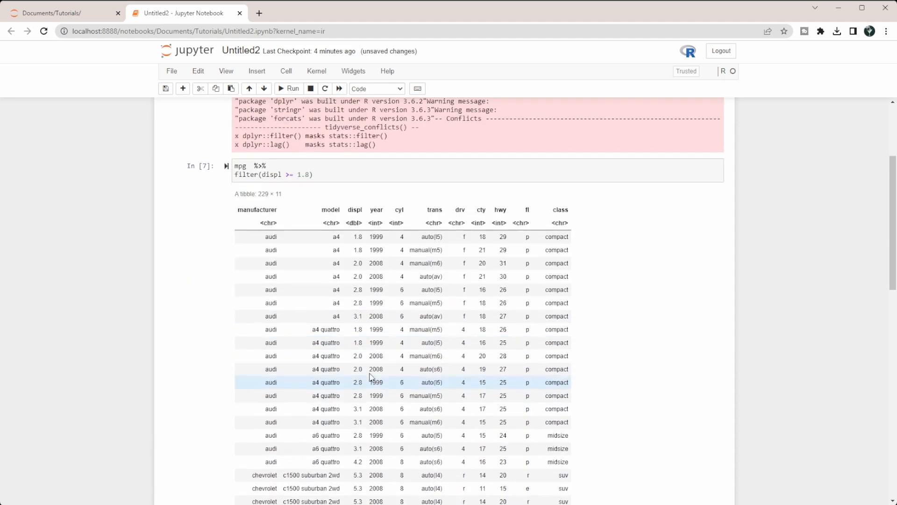
Step: Edit the displ comparison to == 2-3 and run it, returning an empty tibble
scroll("down", 3)
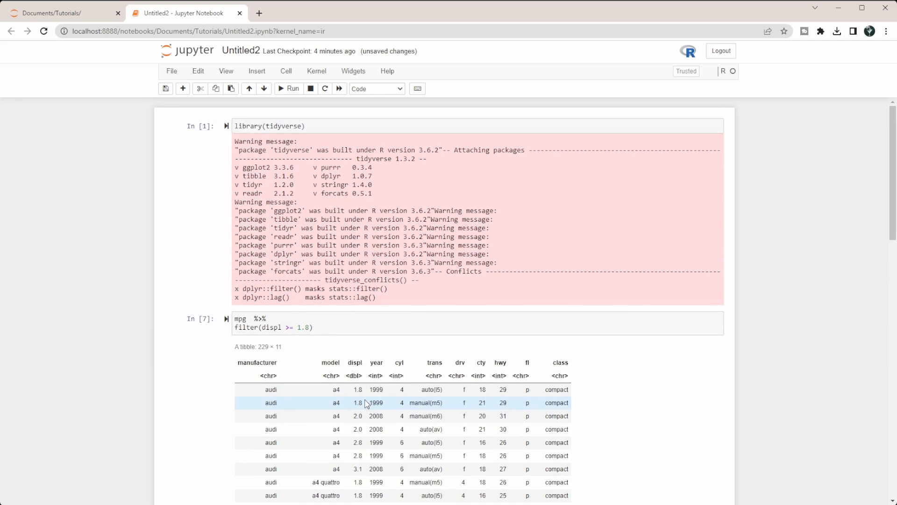
left_click(308, 327)
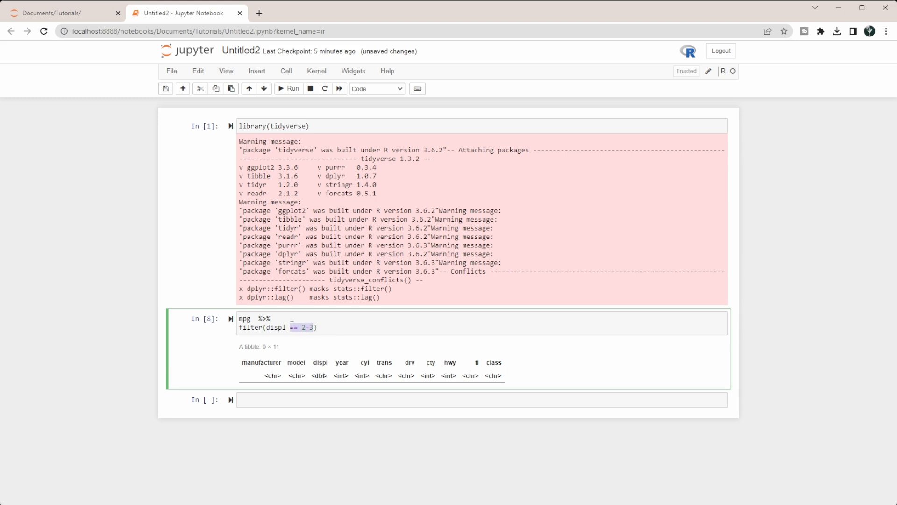
Step: Rewrite the condition as displ <3 & displ > 2, replacing the | with &
key("Delete")
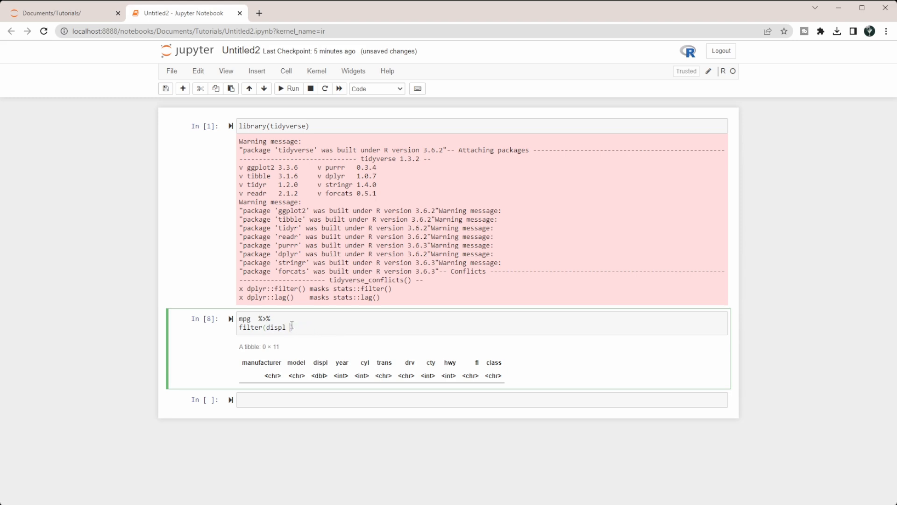
type(")")
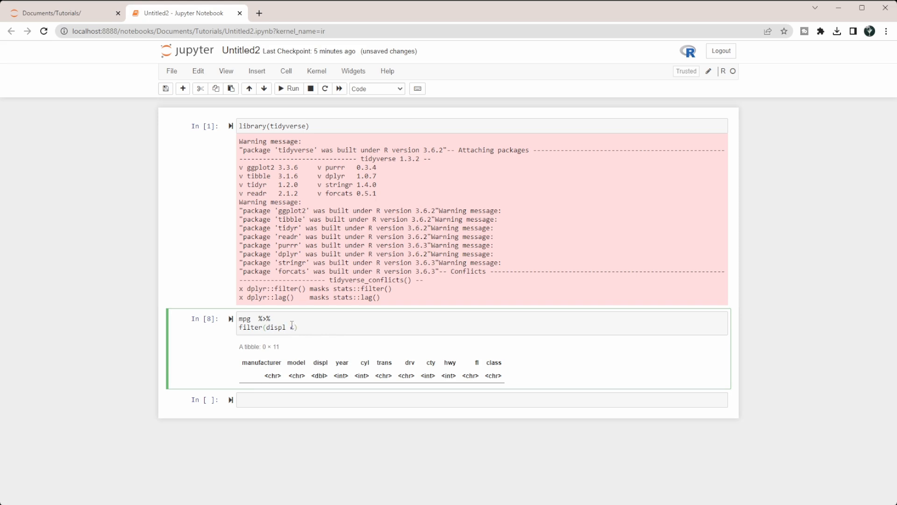
type("3")
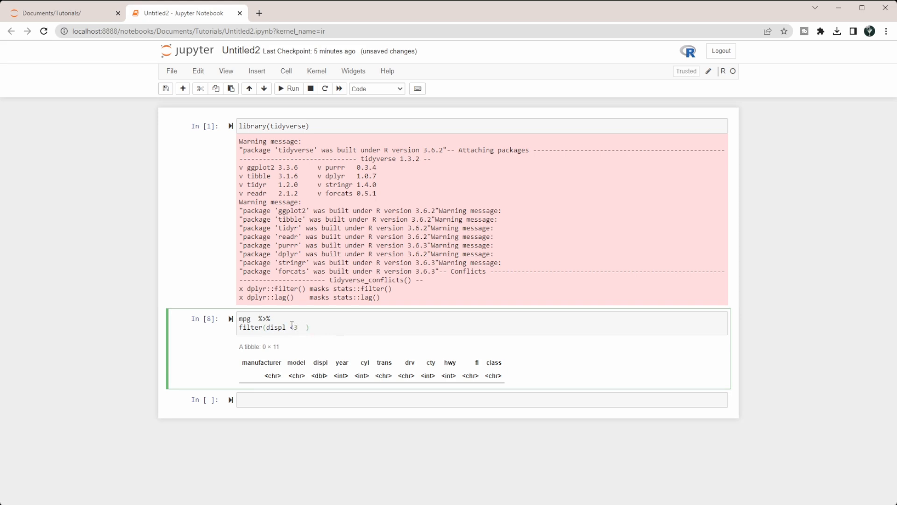
type("displ")
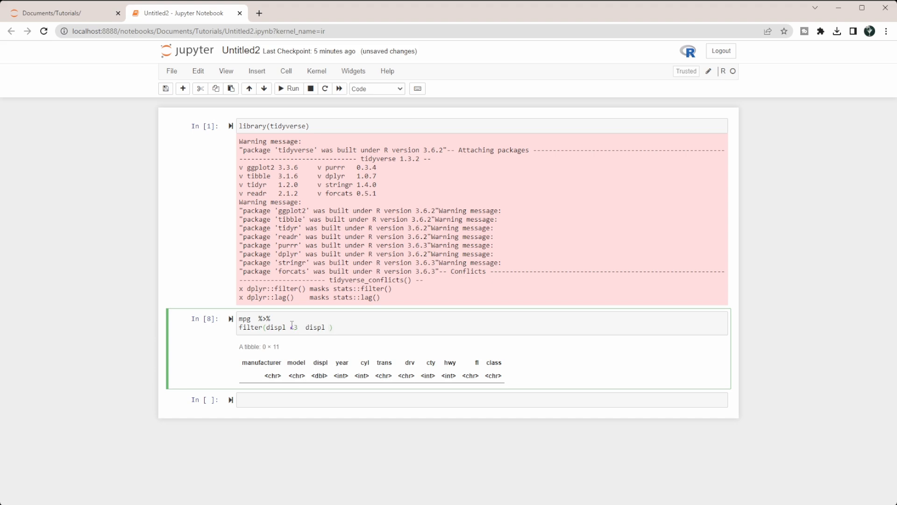
type("> 2")
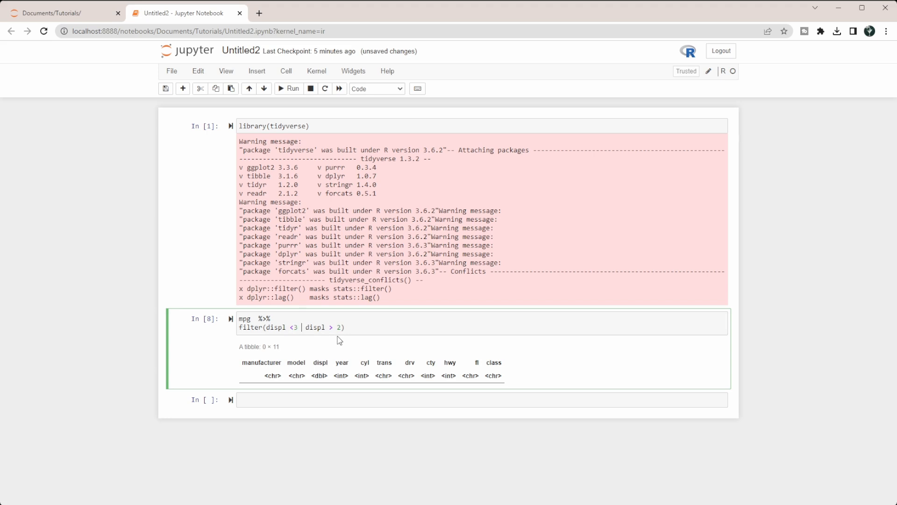
left_click(298, 327)
type("&")
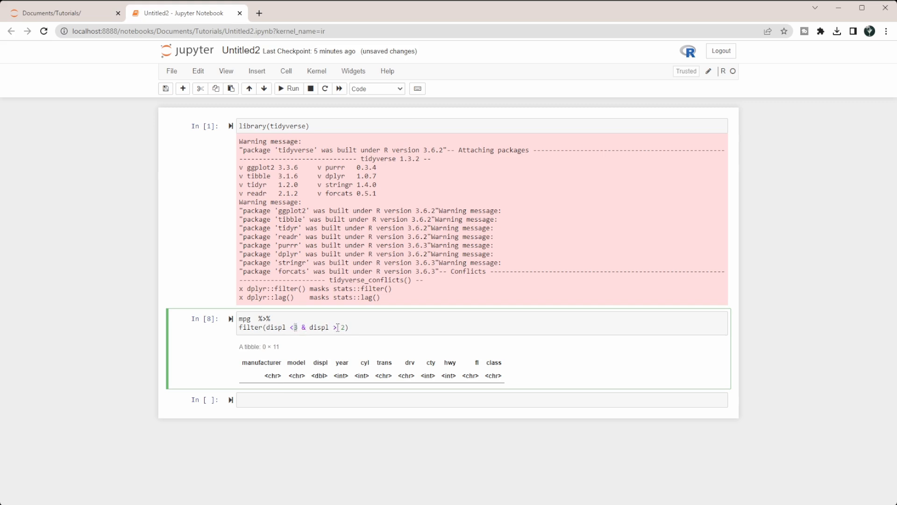
Step: Run the filter, then edit it to displ <=3 | displ >= 2 and rerun for all 234 rows
left_click(288, 88)
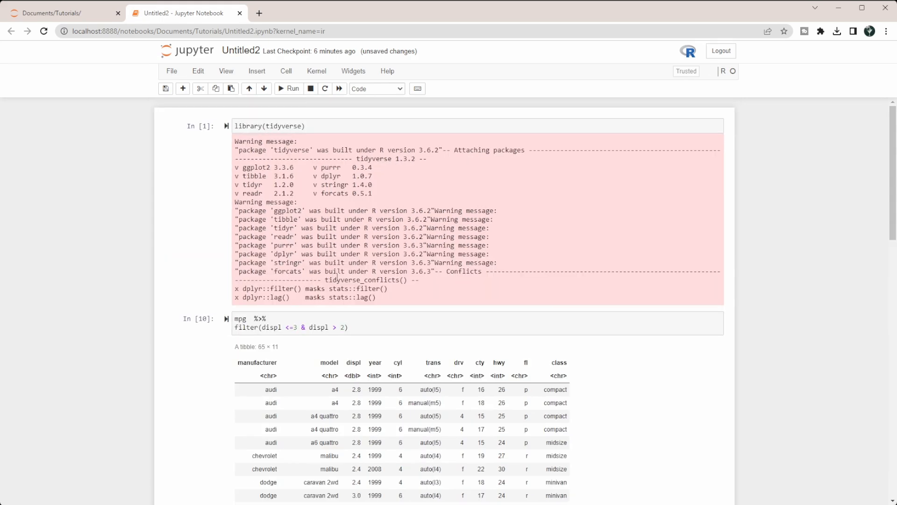
scroll("down", 3)
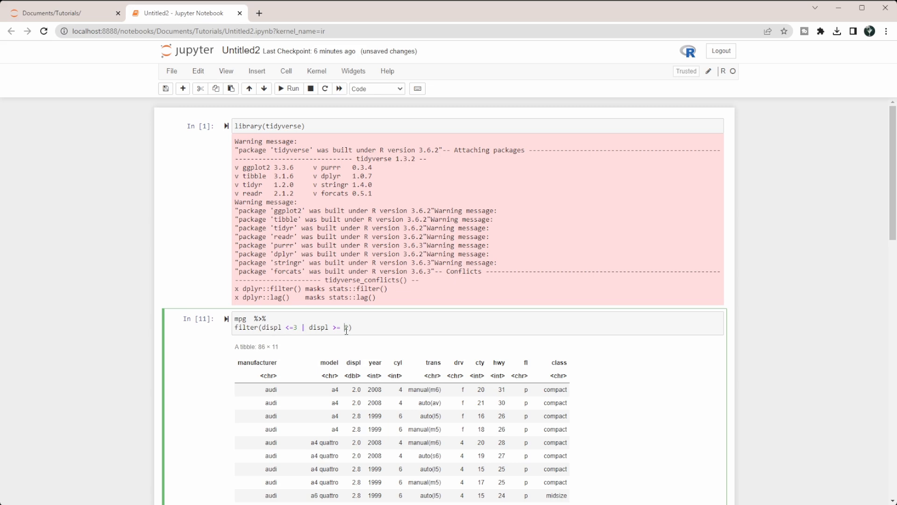
scroll("down", 3)
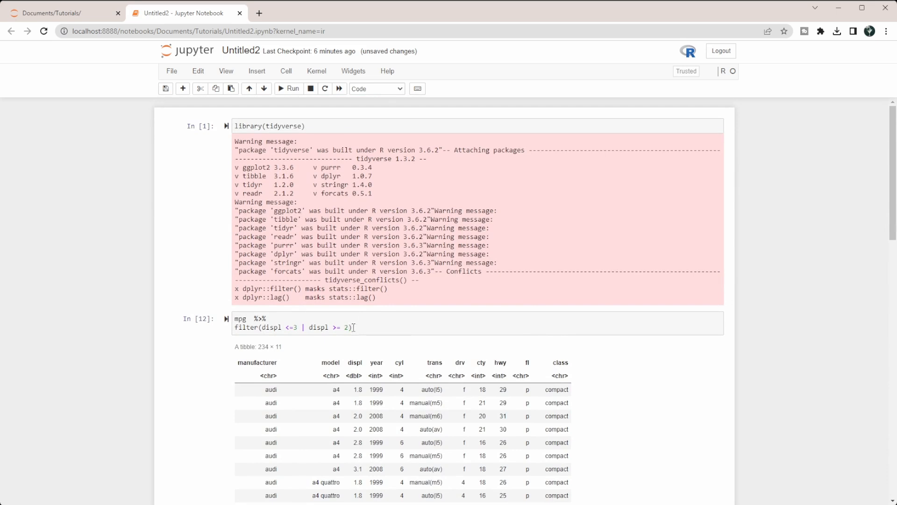
Step: Edit the condition to cty < 20 | displ == 2.8
scroll("down", 3)
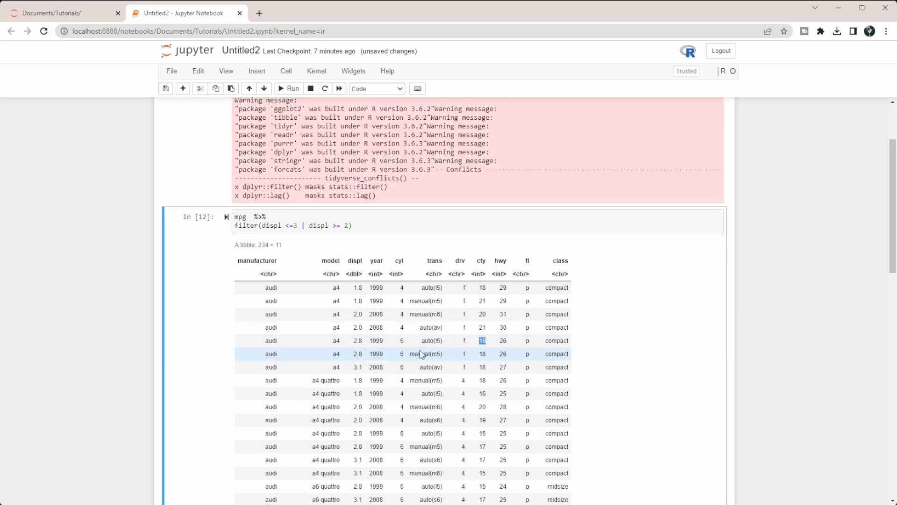
mouse_move(486, 363)
type("=")
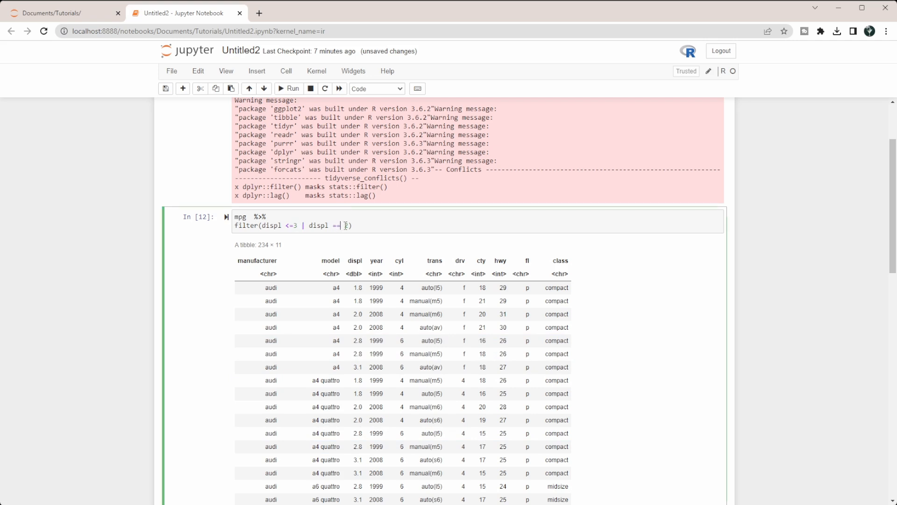
type("2")
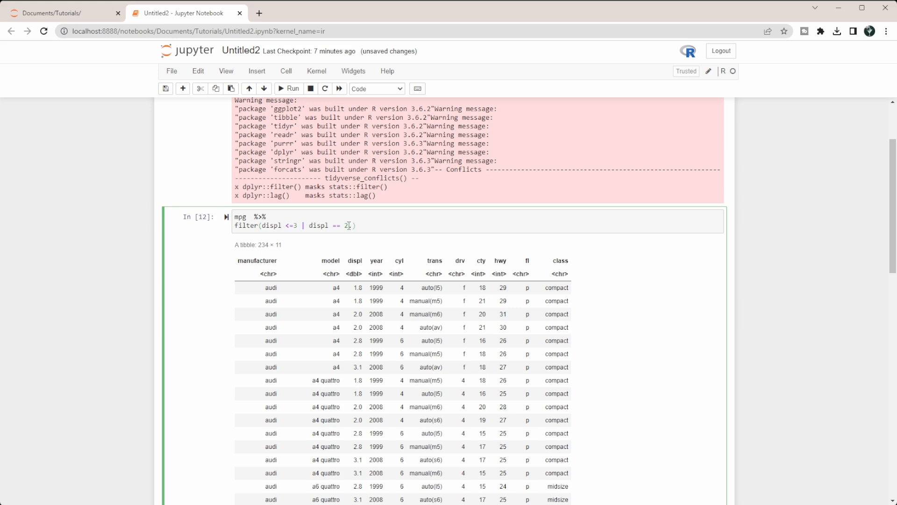
type(".8")
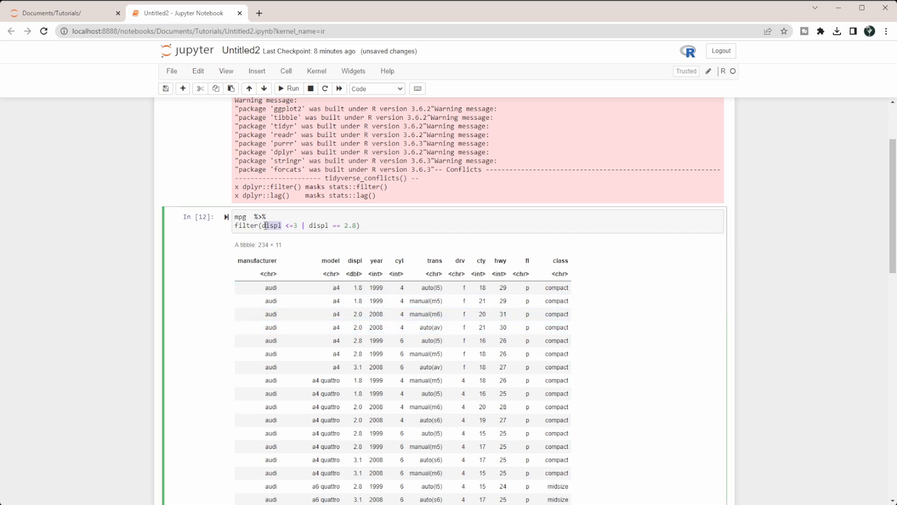
type("cty")
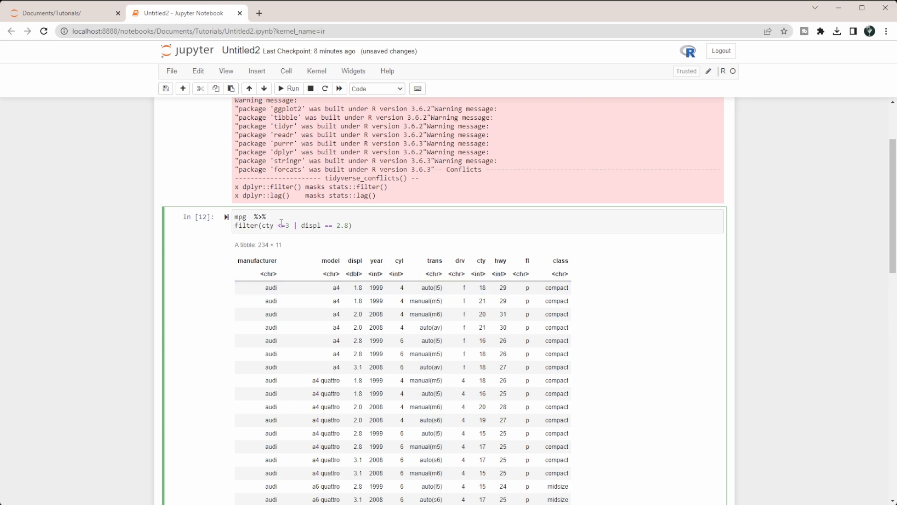
double_click(282, 225)
type("20")
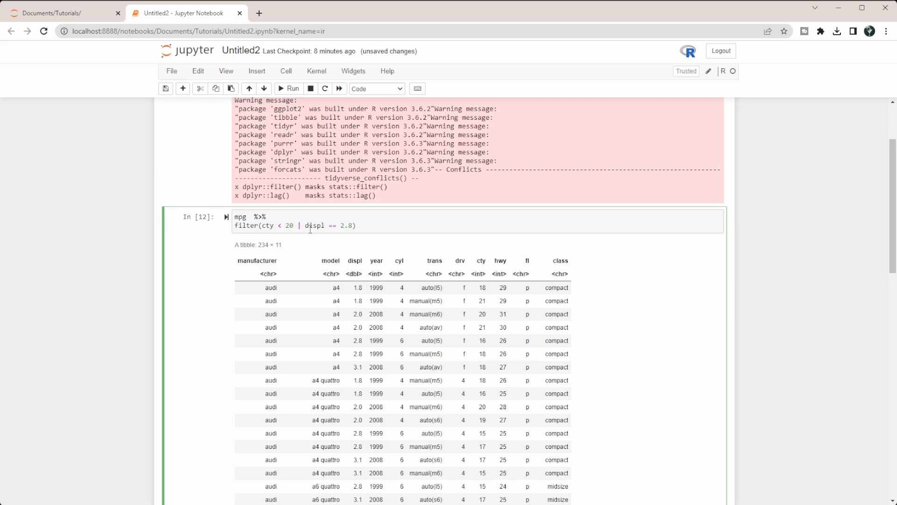
Step: Run the | version (178 rows), then switch to & and rerun for 10 rows
left_click(287, 88)
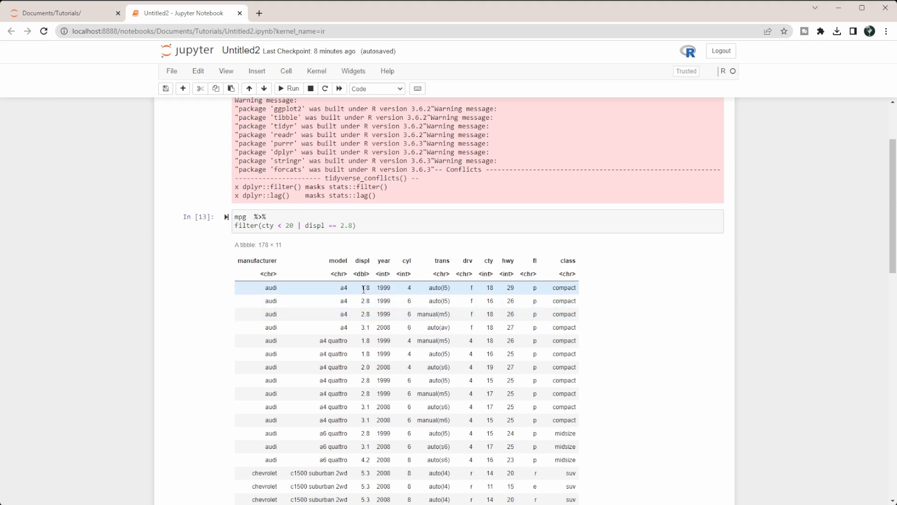
double_click(363, 287)
type("&")
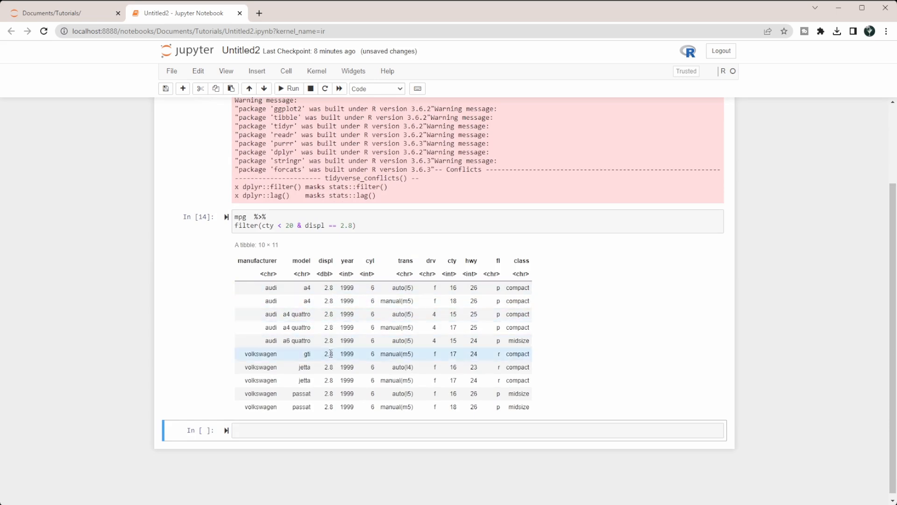
mouse_move(446, 362)
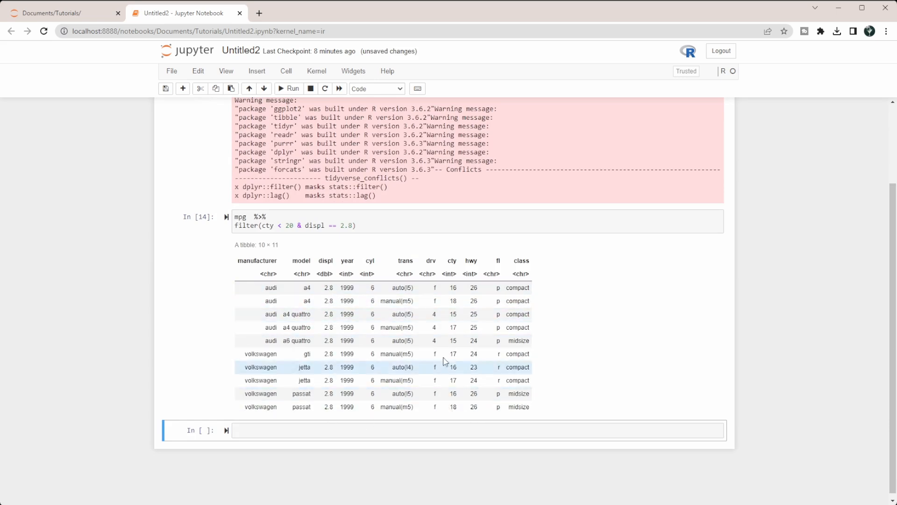
mouse_move(450, 374)
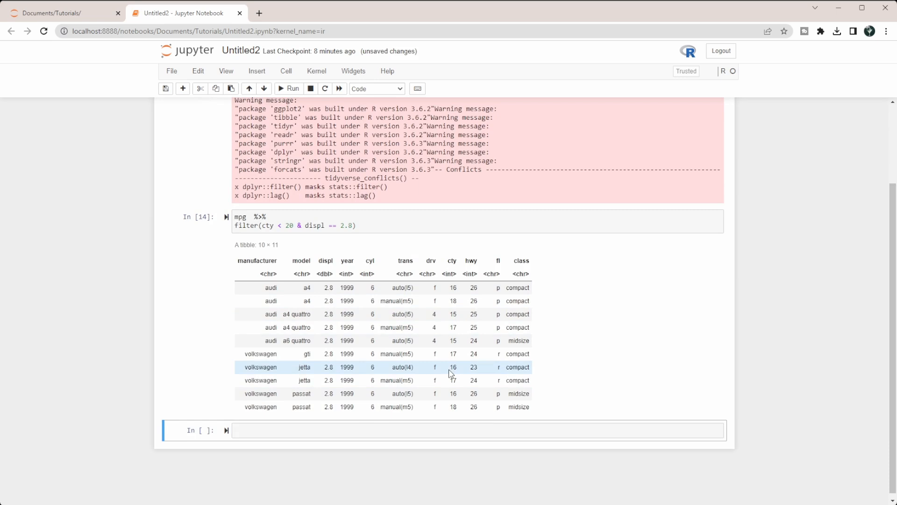